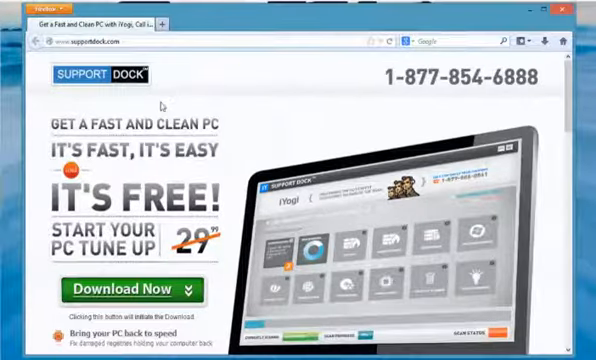
Reach the Options window from the Firefox menu button
left_click(32, 12)
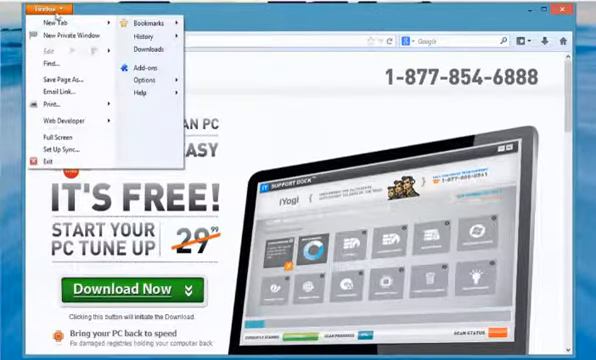
mouse_move(150, 78)
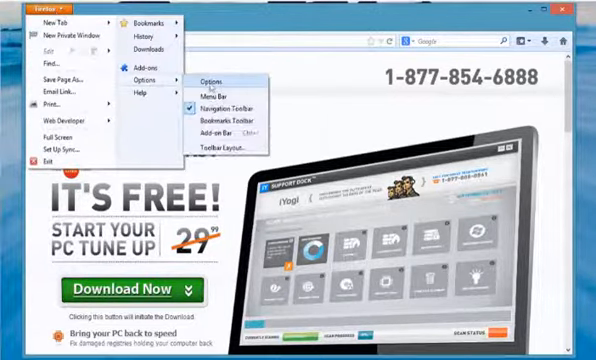
left_click(212, 74)
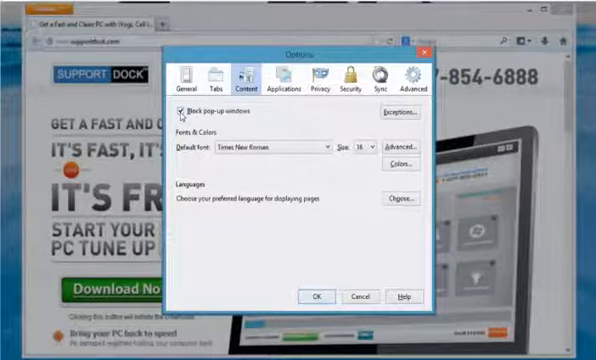
left_click(180, 110)
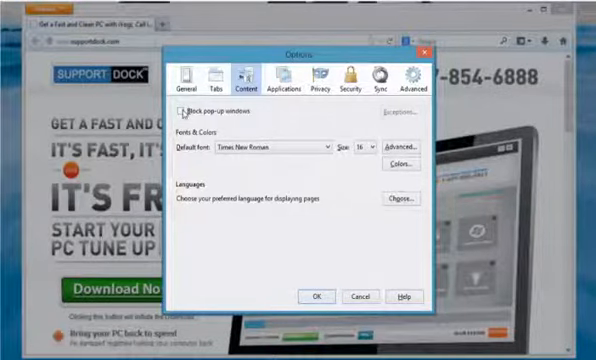
left_click(178, 104)
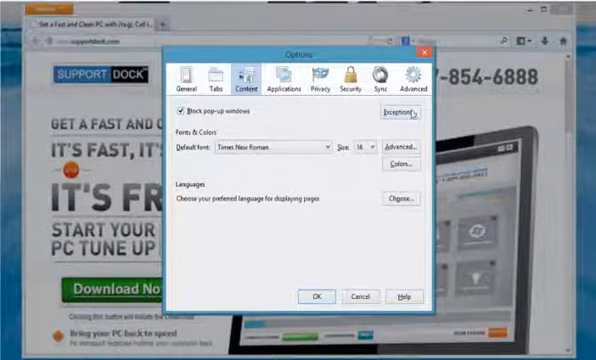
left_click(392, 116)
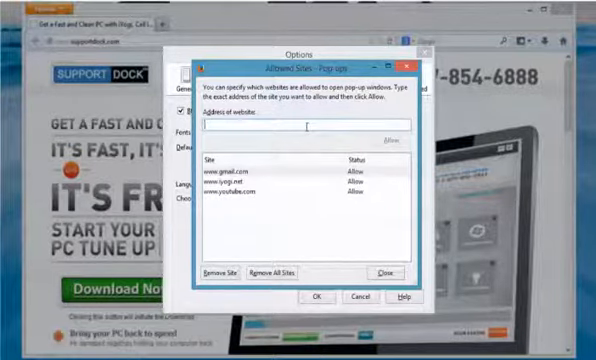
type("www.yogi")
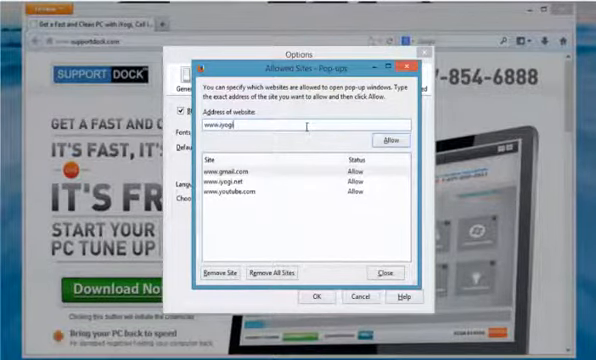
left_click(396, 138)
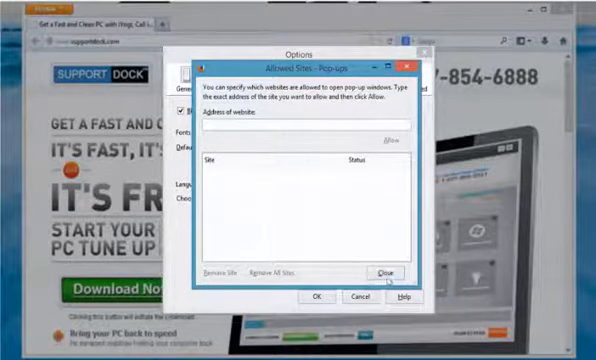
Close the exceptions list and confirm Options with OK, returning to the webpage
left_click(382, 272)
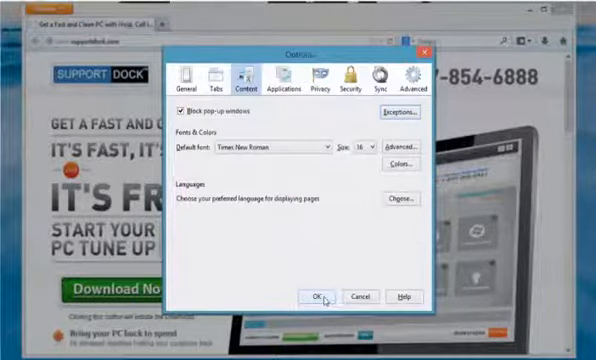
left_click(316, 298)
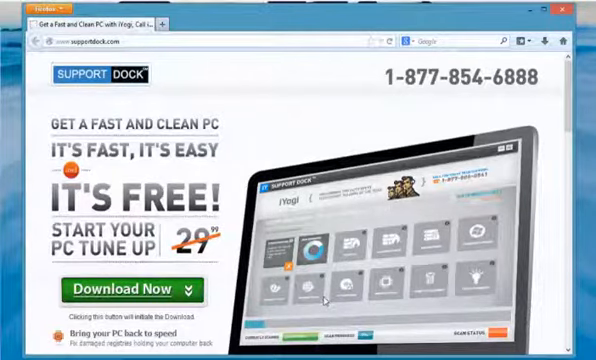